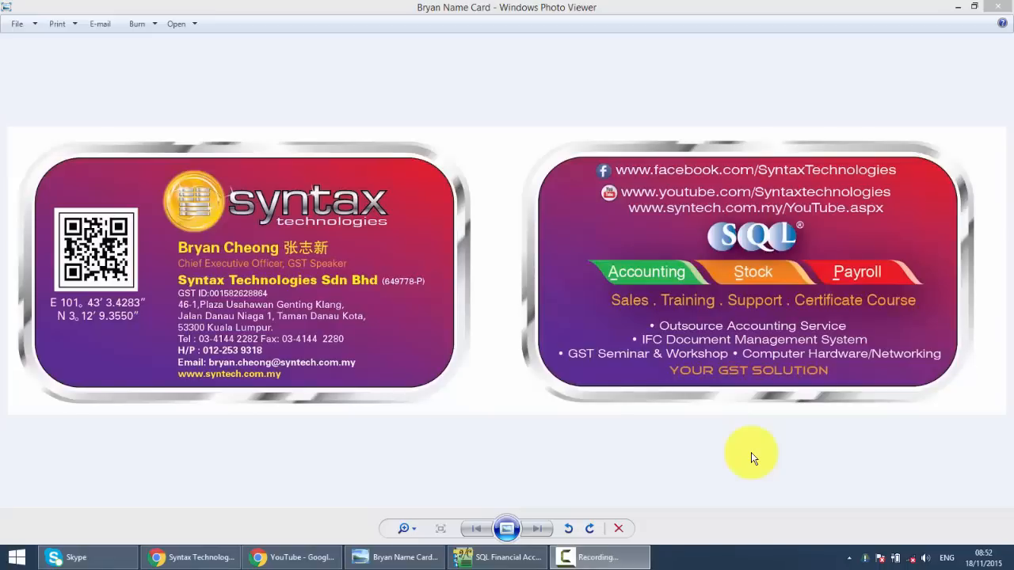
{"action": "mouse_move", "coordinate": [351, 440]}
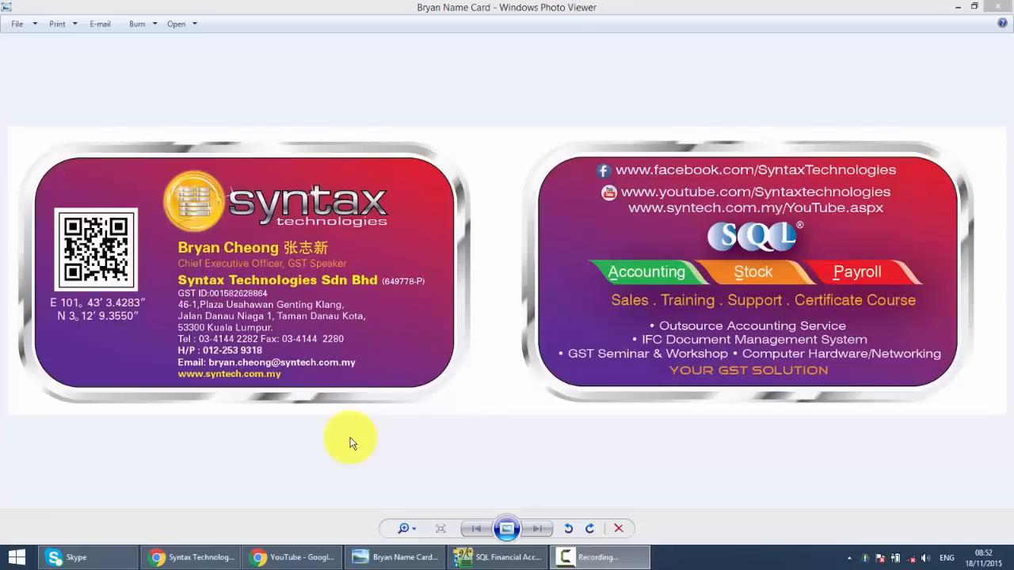
Bring SQL Financial Accounting forward and start the Print Profit & Loss Statement report.
{"action": "left_click", "coordinate": [498, 558]}
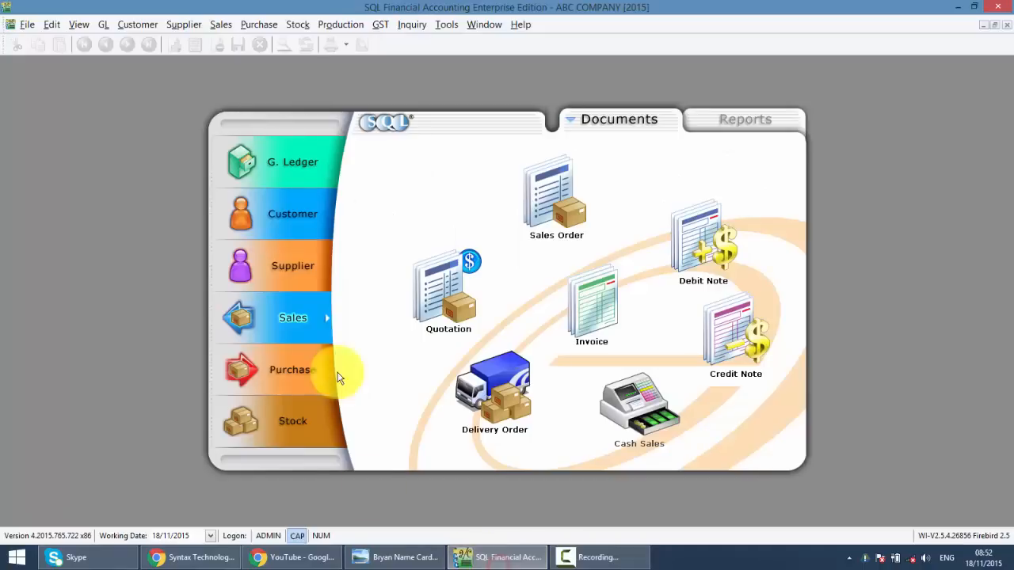
{"action": "mouse_move", "coordinate": [282, 285]}
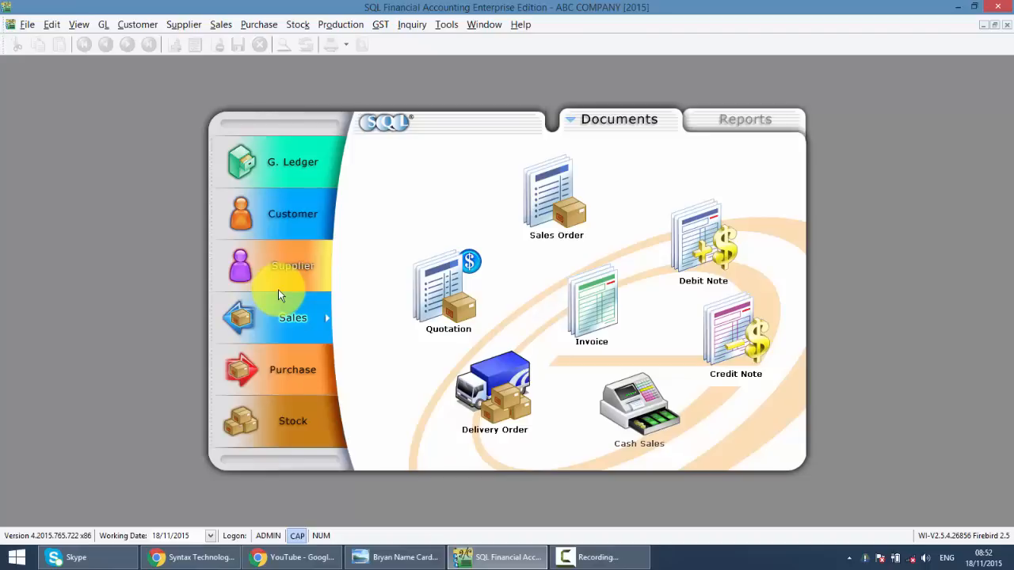
{"action": "mouse_move", "coordinate": [682, 190]}
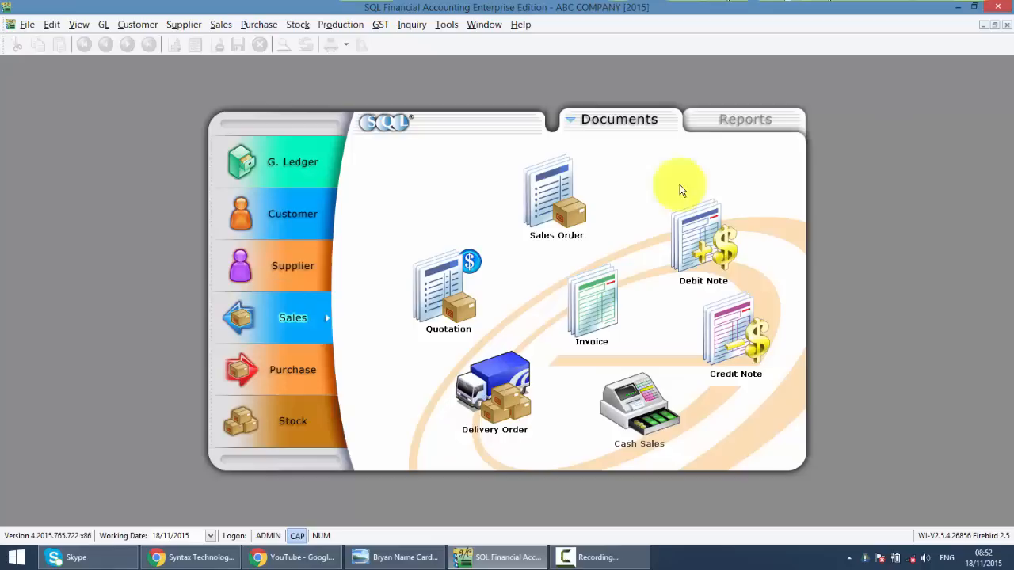
{"action": "left_click", "coordinate": [103, 24]}
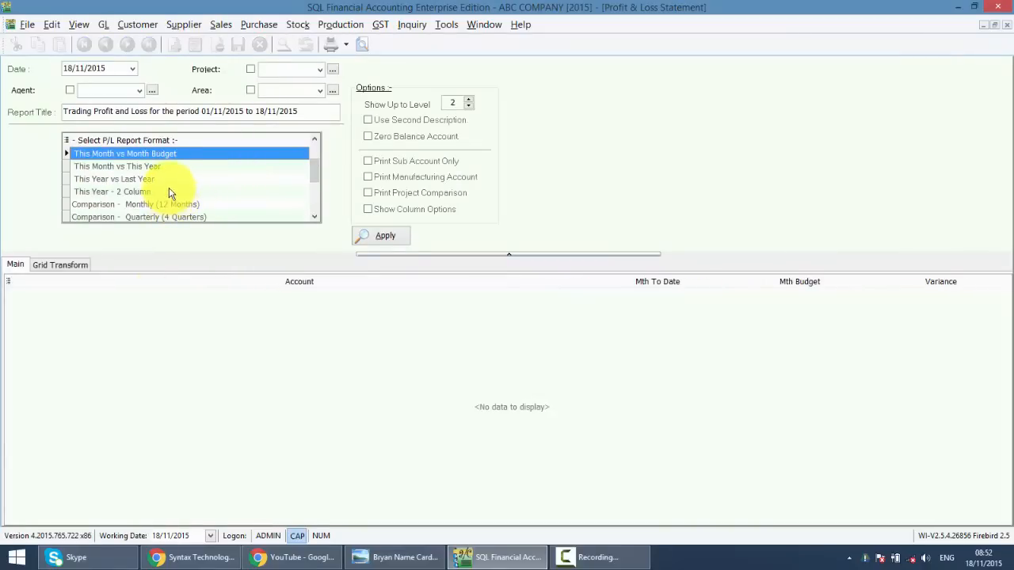
Select the 'This Year - 2 Column' format, dismiss the 'Field value required' warning, and go to Columns Customization.
{"action": "left_click", "coordinate": [111, 190]}
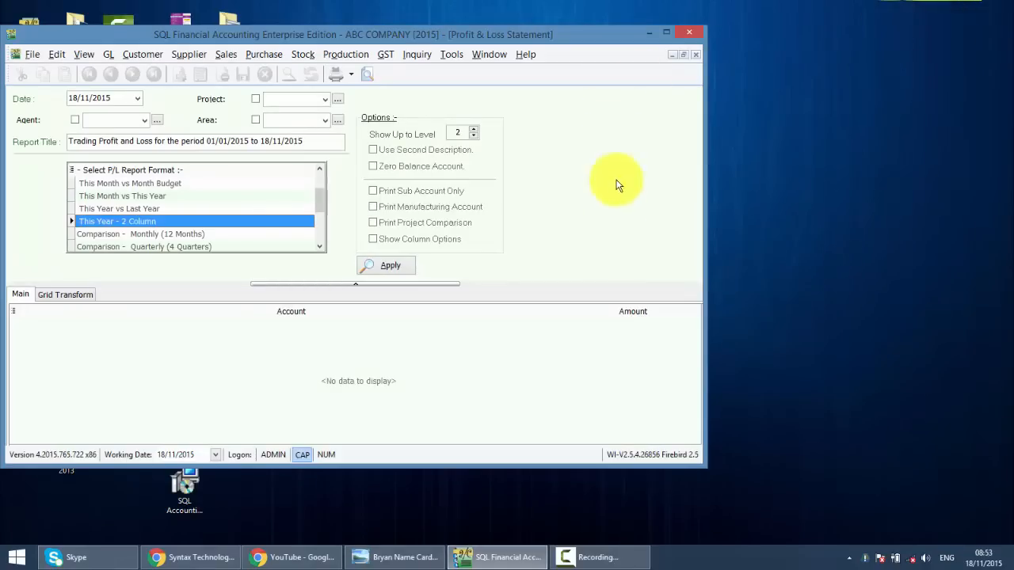
{"action": "mouse_move", "coordinate": [146, 363]}
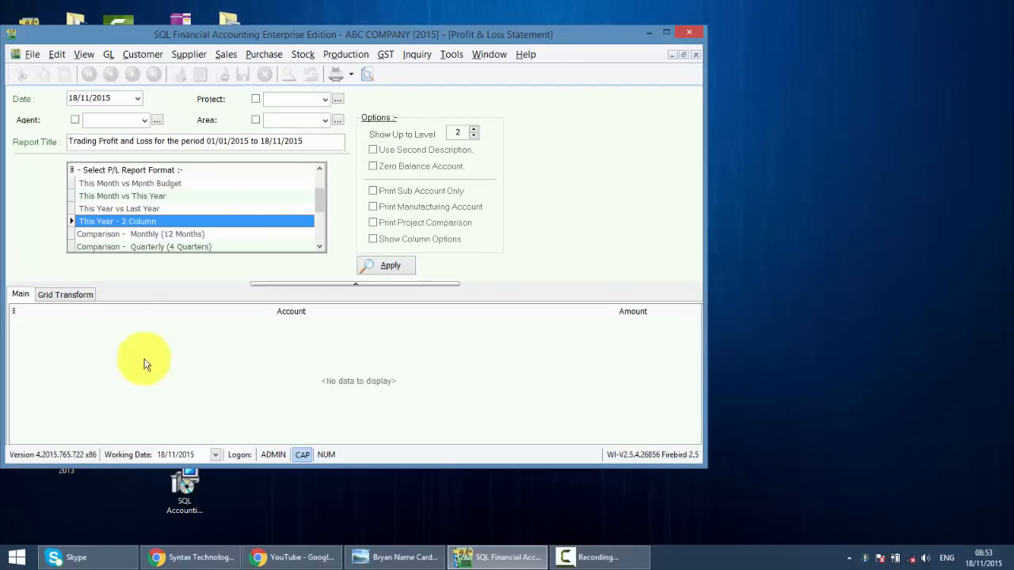
{"action": "mouse_move", "coordinate": [155, 214]}
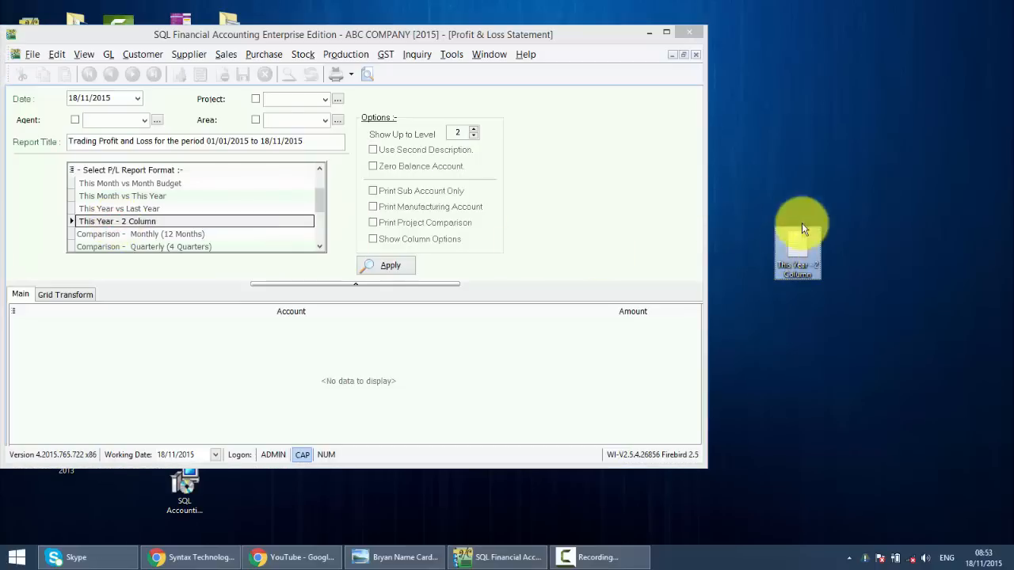
{"action": "mouse_move", "coordinate": [802, 244]}
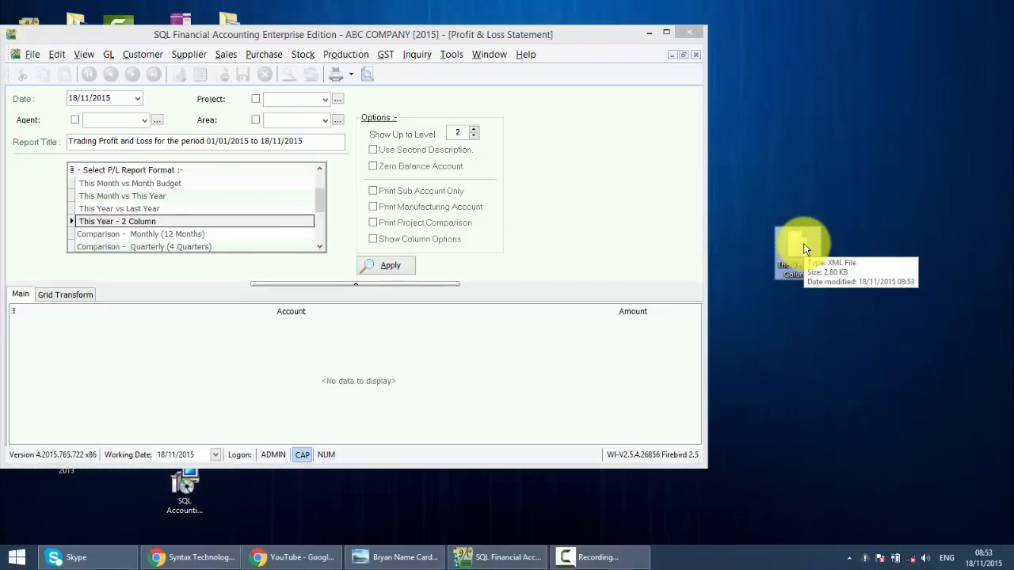
{"action": "left_click", "coordinate": [390, 265]}
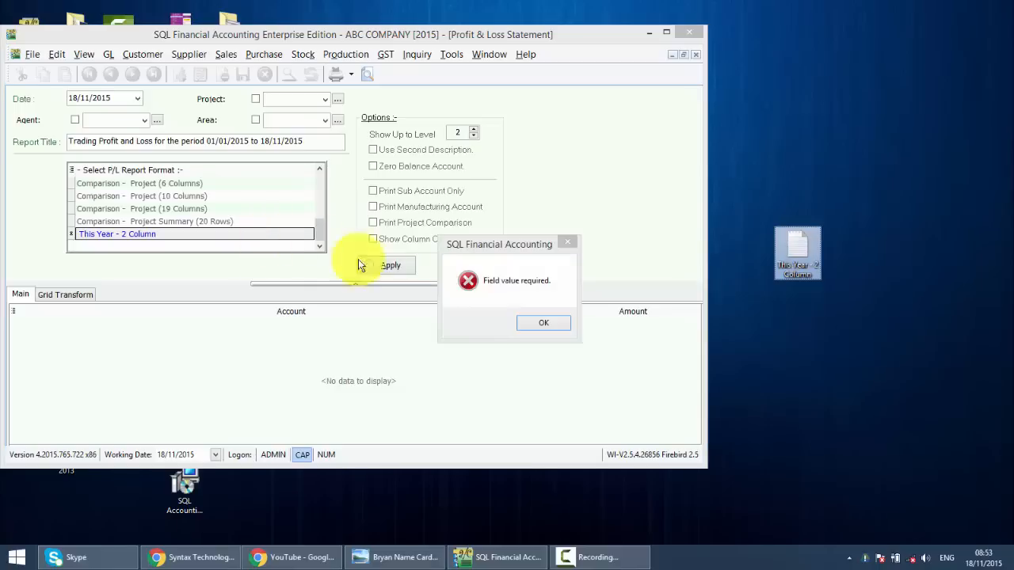
{"action": "left_click", "coordinate": [544, 323]}
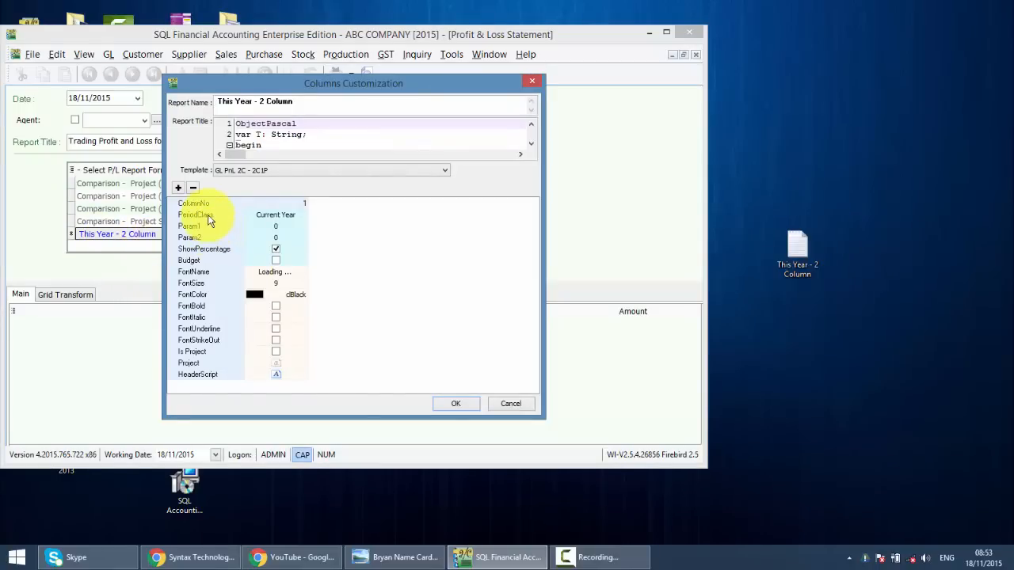
Set the first column's PeriodClass to Fixed Date so Param1/Param2 date fields appear.
{"action": "left_click", "coordinate": [195, 215]}
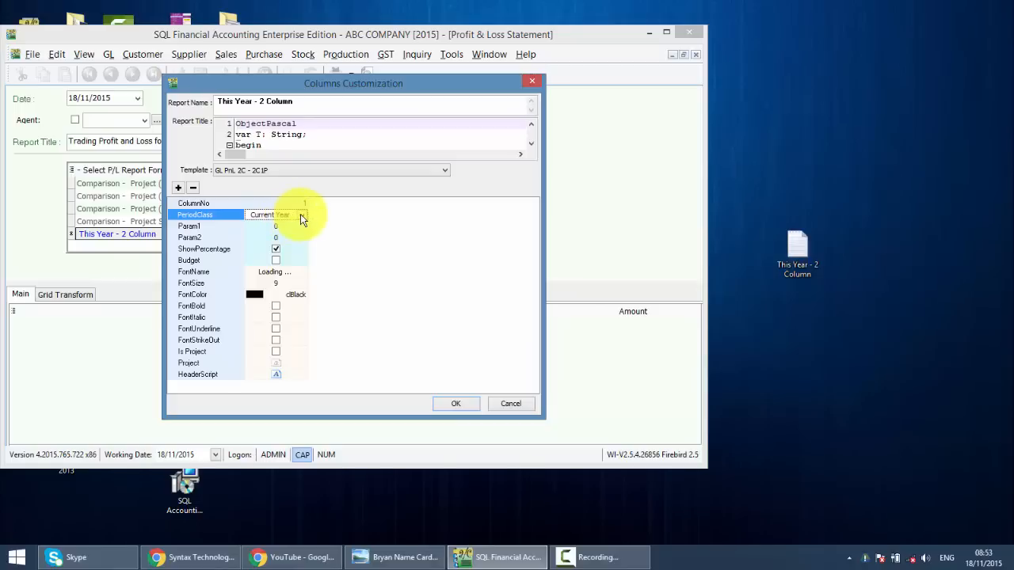
{"action": "left_click", "coordinate": [306, 216]}
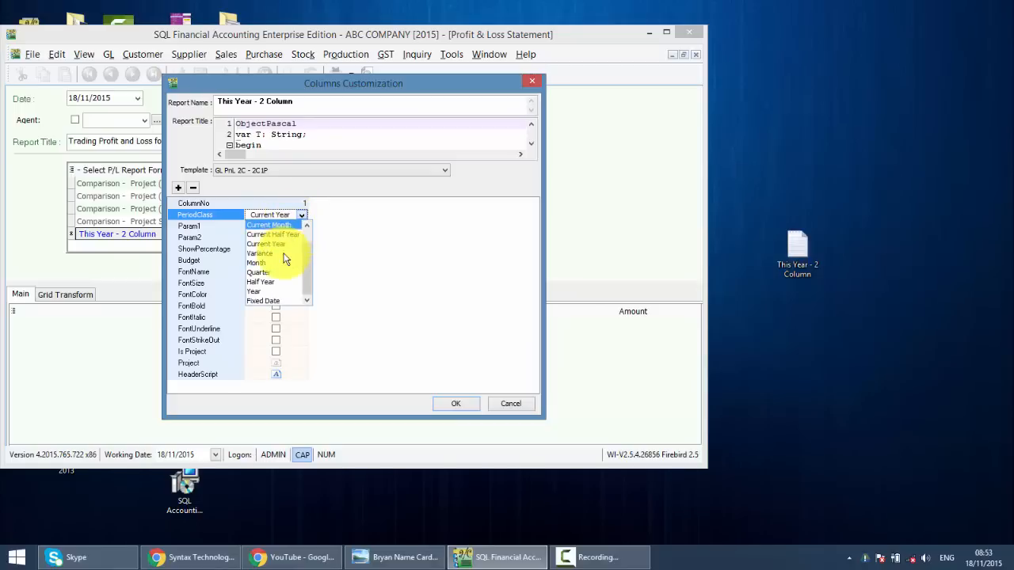
{"action": "left_click", "coordinate": [263, 301]}
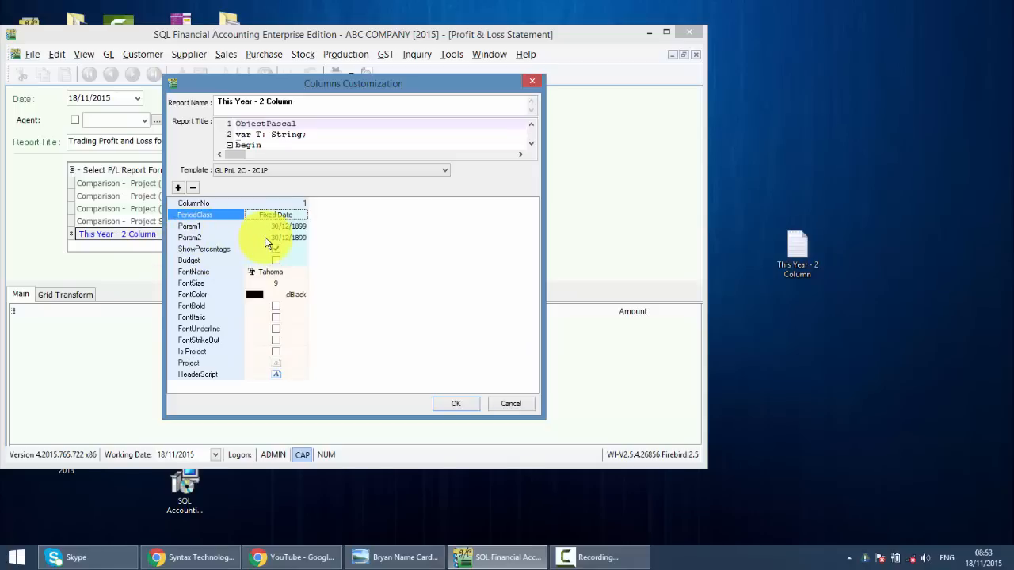
{"action": "left_click", "coordinate": [275, 249]}
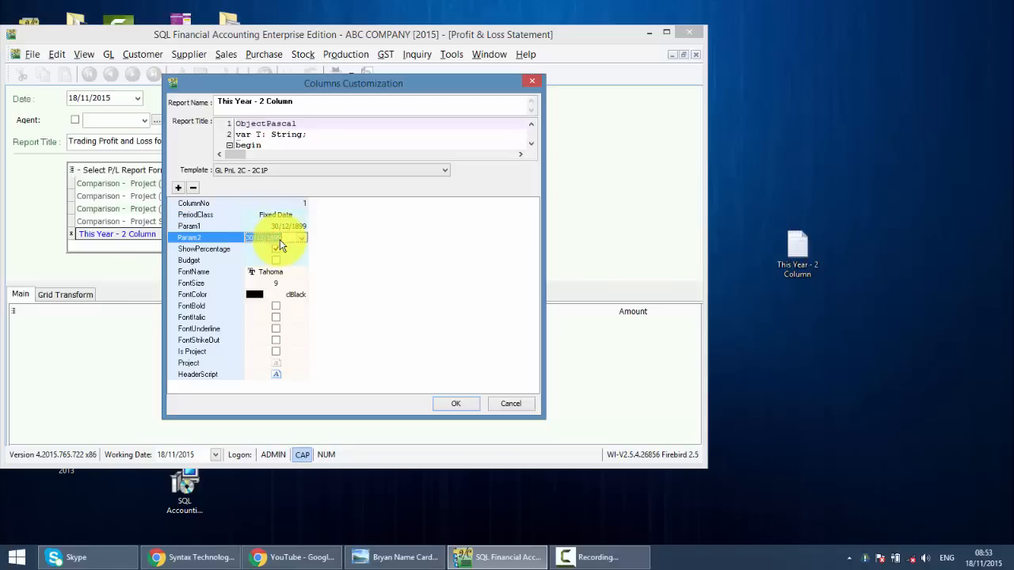
{"action": "left_click", "coordinate": [190, 225]}
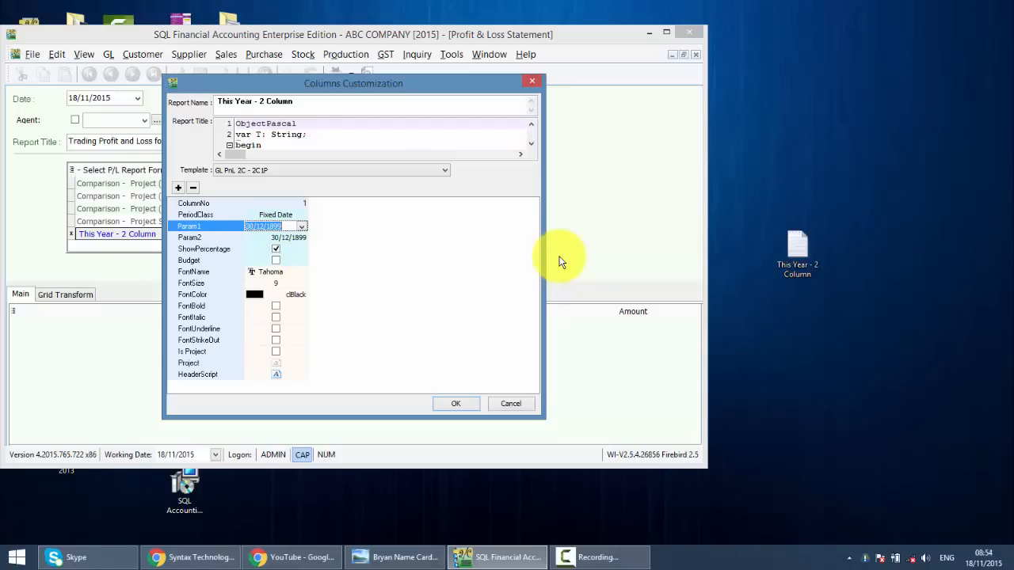
Enter Param1 as 01/01/2014 and Param2 as 31/05/2015.
{"action": "type", "text": "01/01/"}
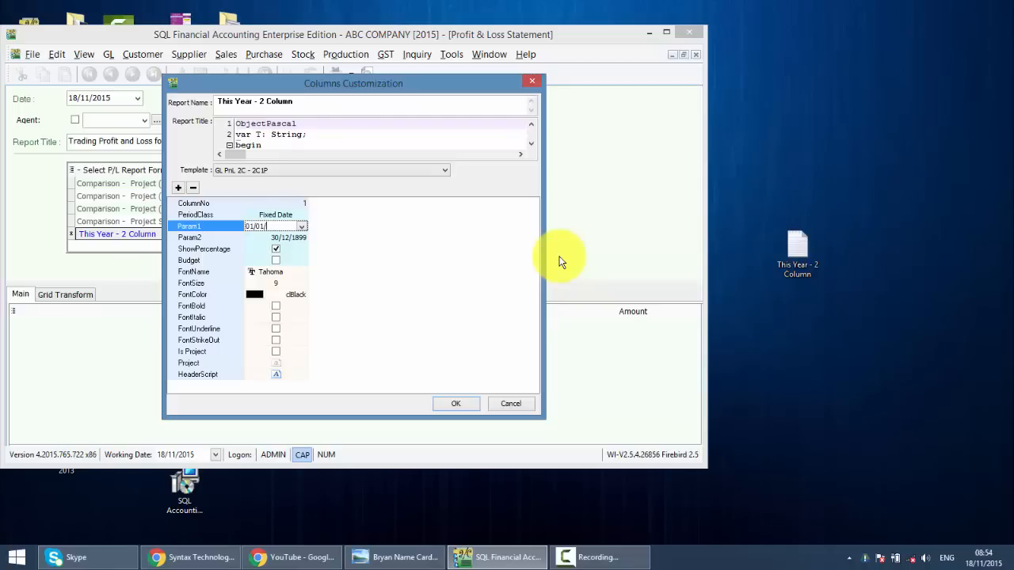
{"action": "type", "text": "2014"}
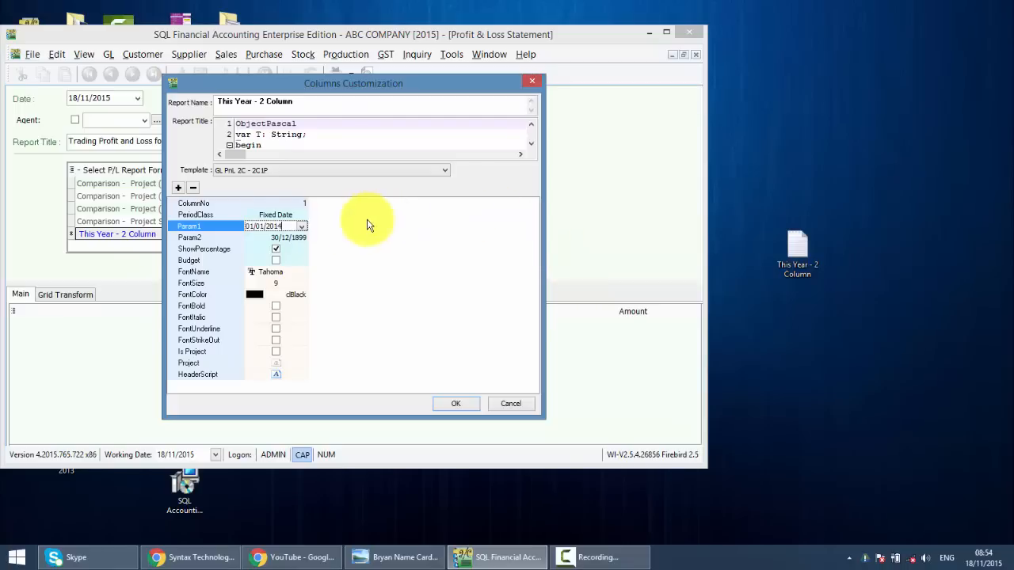
{"action": "left_click", "coordinate": [189, 237]}
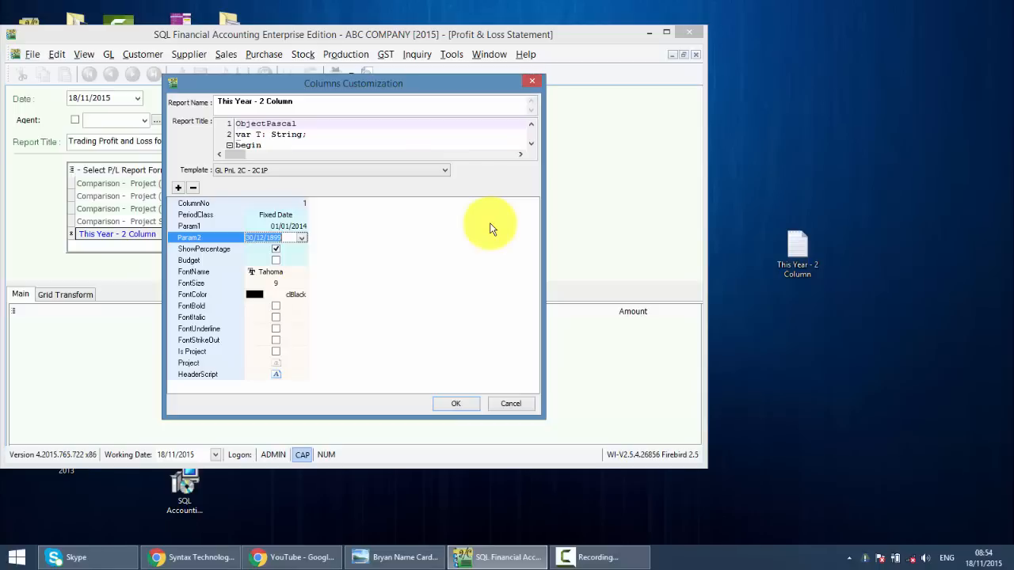
{"action": "type", "text": "31/05/"}
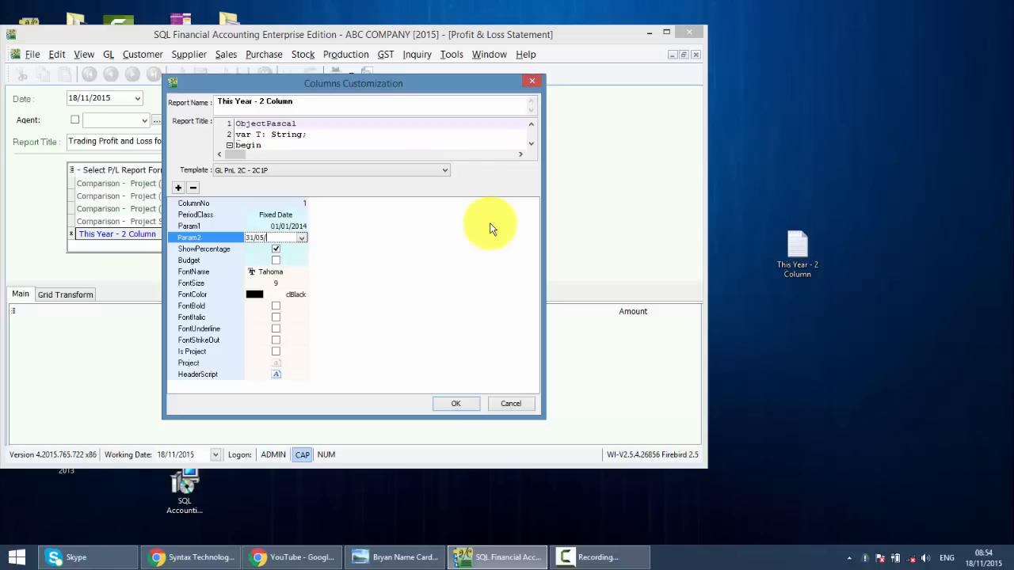
{"action": "type", "text": "2015"}
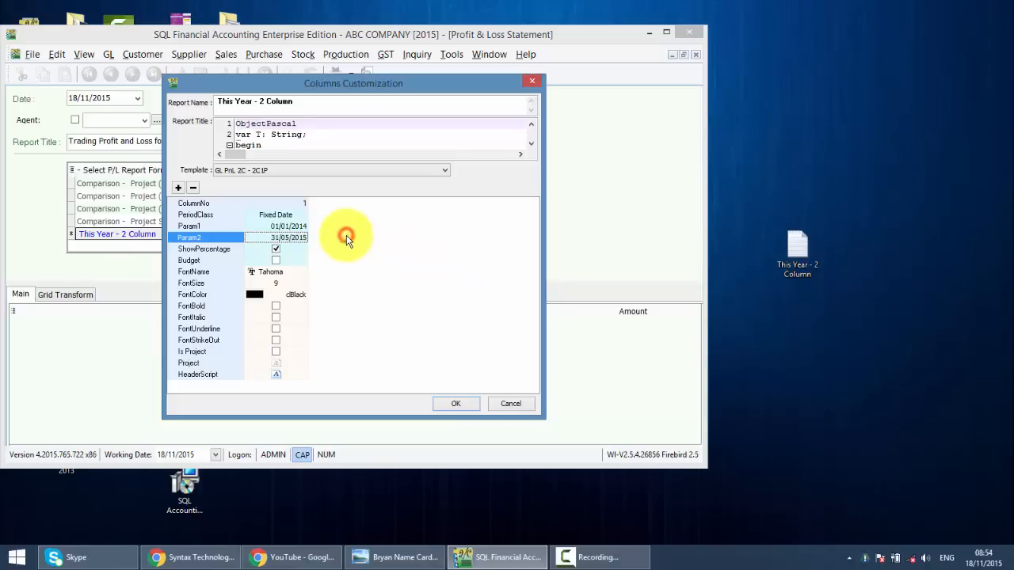
{"action": "mouse_move", "coordinate": [261, 268]}
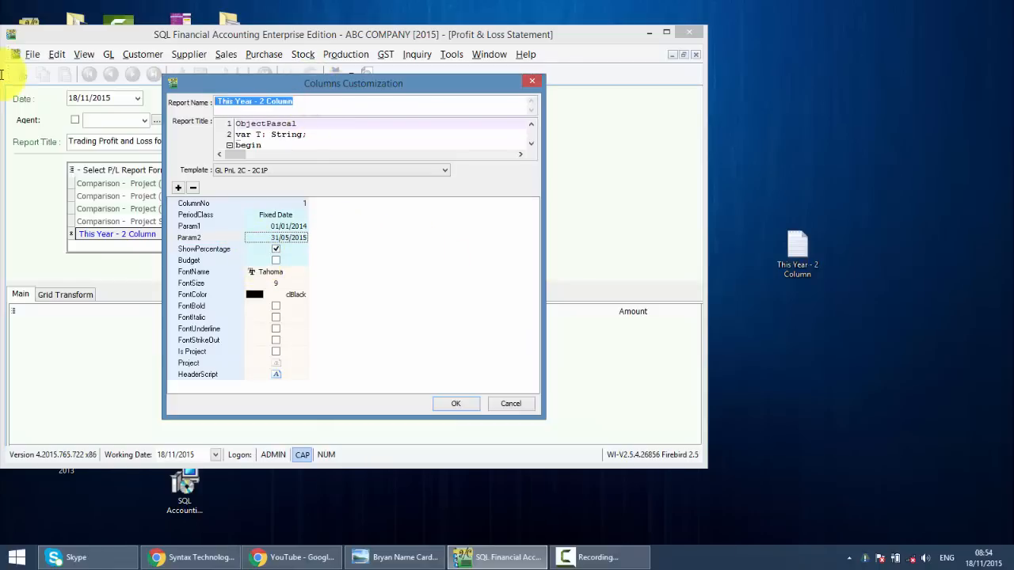
Rename the report format to 'First Year P&L'.
{"action": "type", "text": "20"}
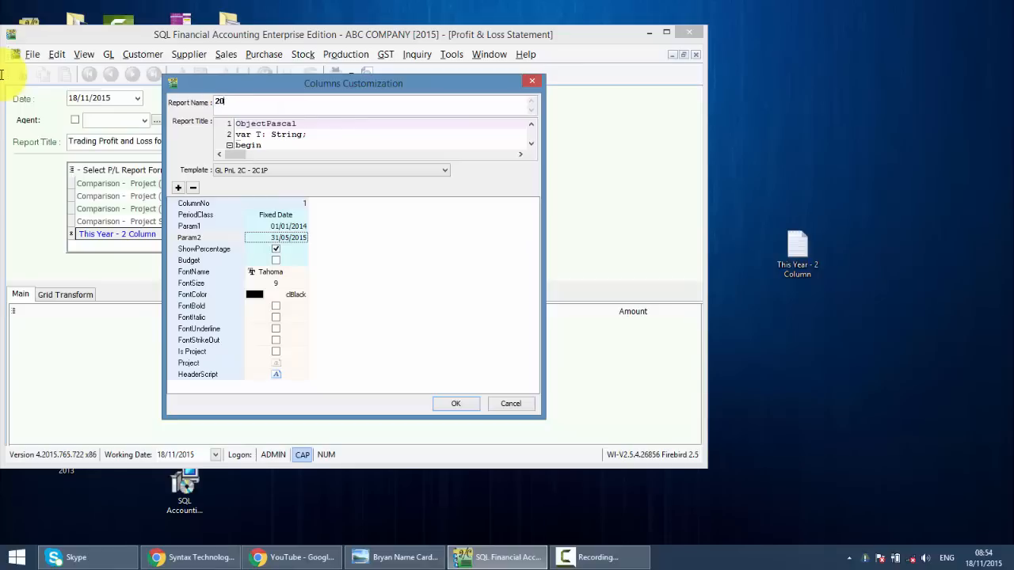
{"action": "type", "text": "First"}
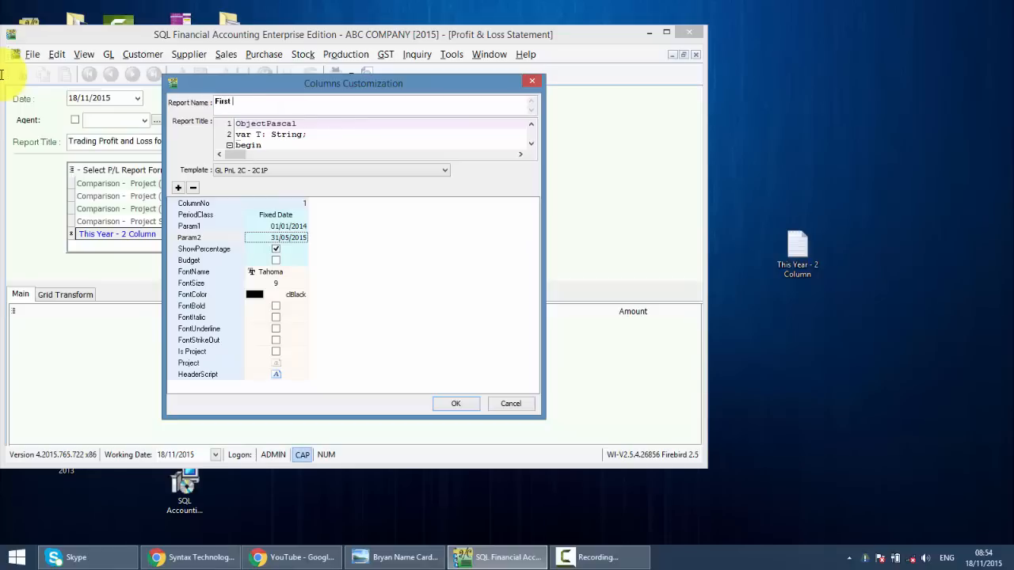
{"action": "type", "text": "Year P"}
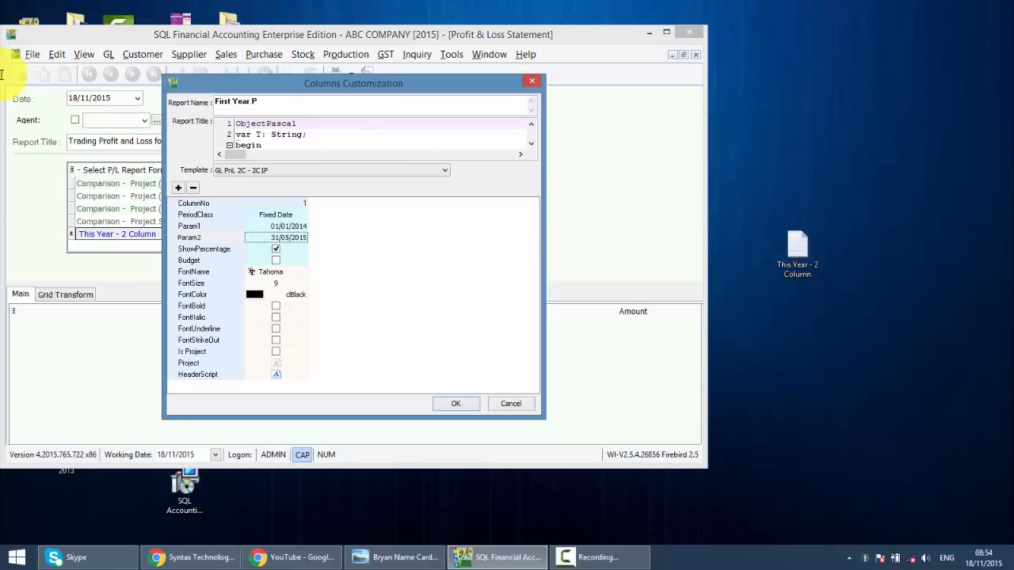
{"action": "type", "text": "& L"}
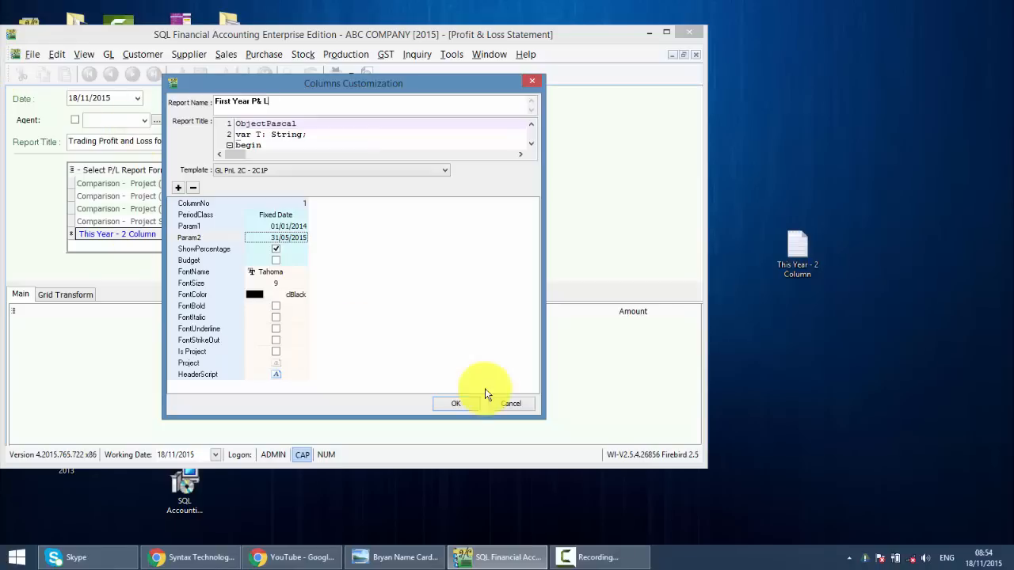
Save the customised format with OK and select 'First Year P&L' as the P/L report format.
{"action": "left_click", "coordinate": [457, 404]}
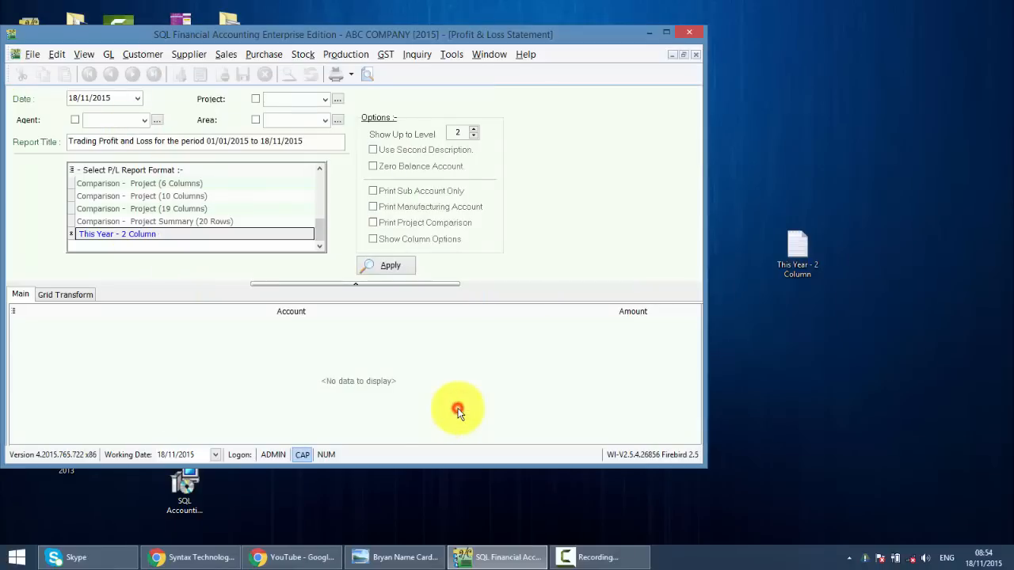
{"action": "left_click", "coordinate": [171, 234]}
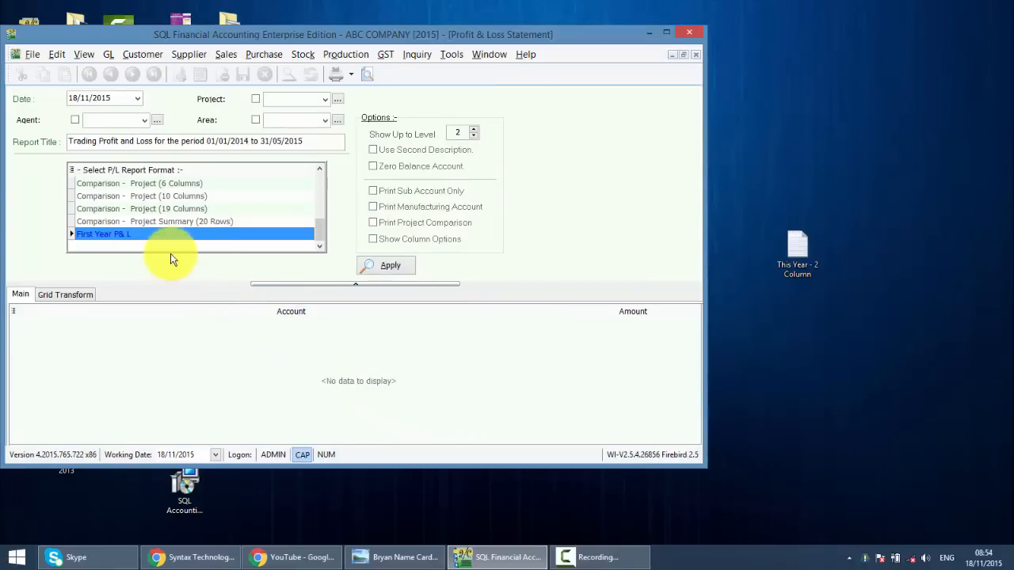
{"action": "mouse_move", "coordinate": [523, 155]}
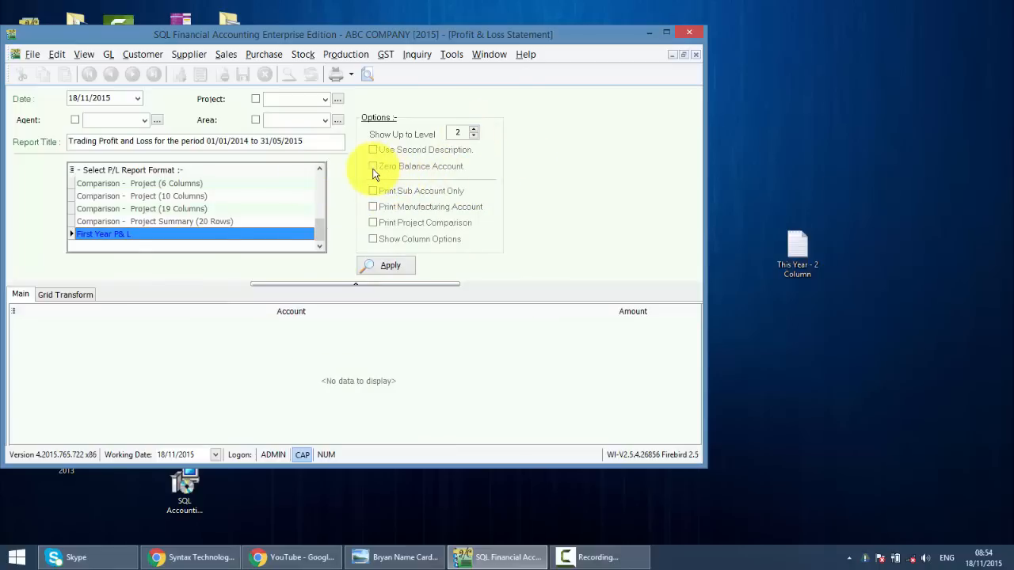
Include zero-balance accounts, show up to level 3, apply and preview the printed statement.
{"action": "left_click", "coordinate": [373, 166]}
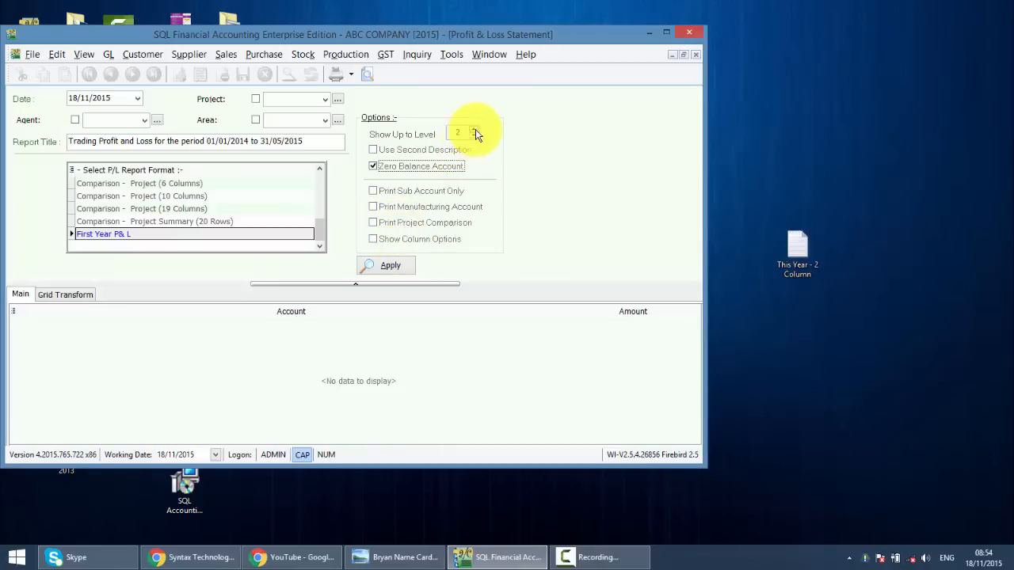
{"action": "left_click", "coordinate": [473, 130]}
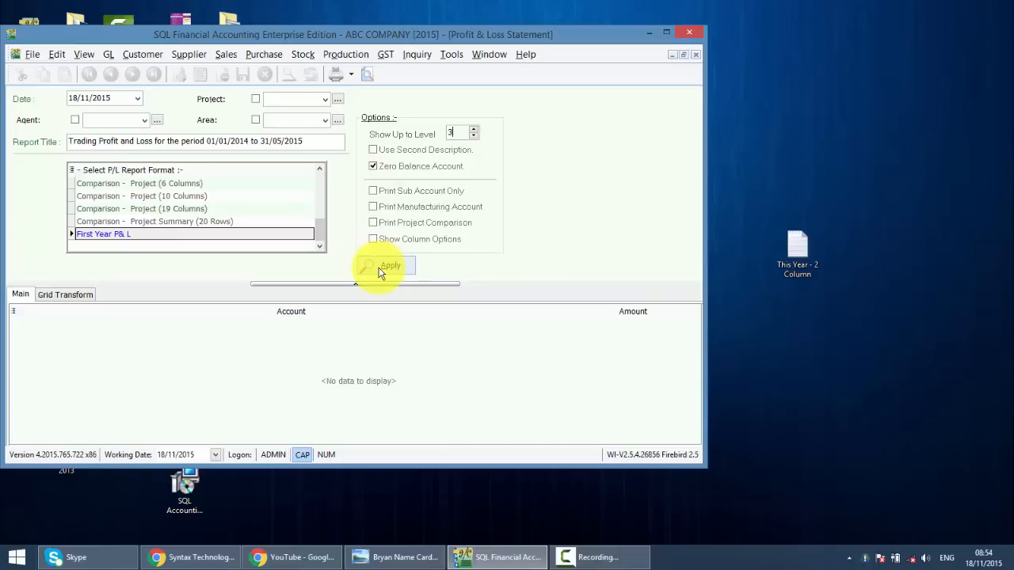
{"action": "left_click", "coordinate": [390, 266]}
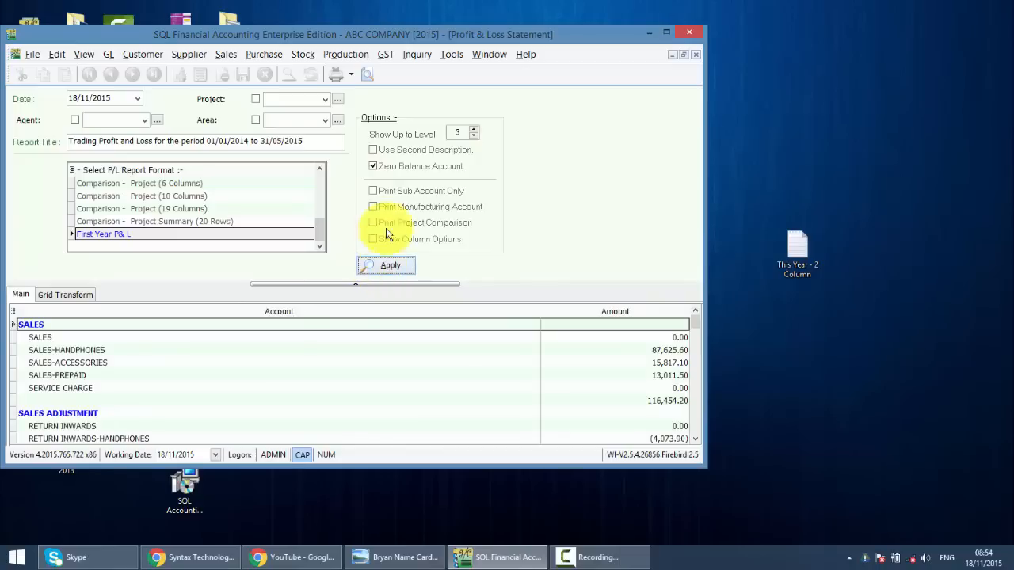
{"action": "left_click", "coordinate": [386, 264]}
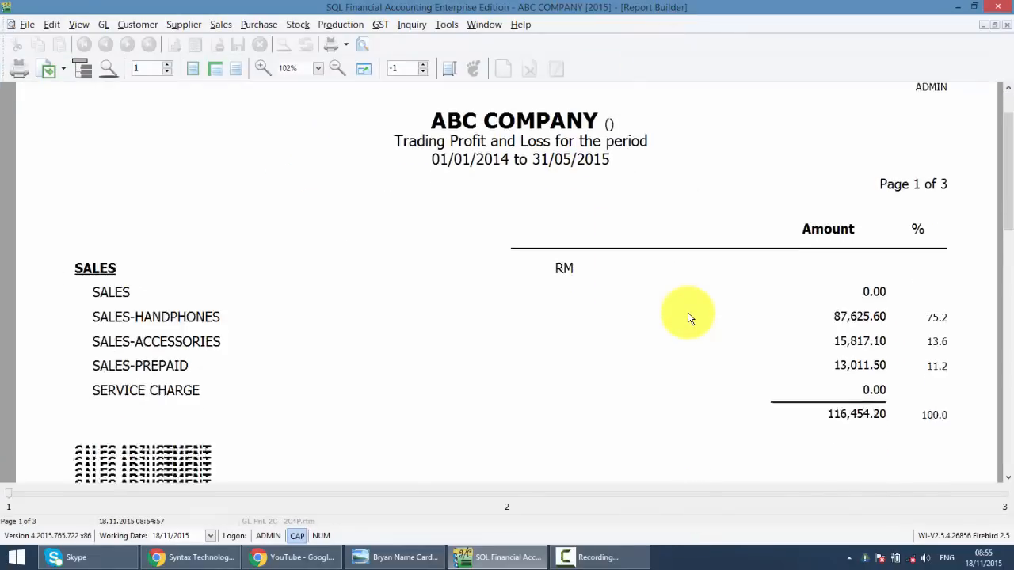
Scroll the preview down to net sales of 111,503.68 and back up to the header period.
{"action": "scroll", "scroll_direction": "down", "scroll_amount": 3}
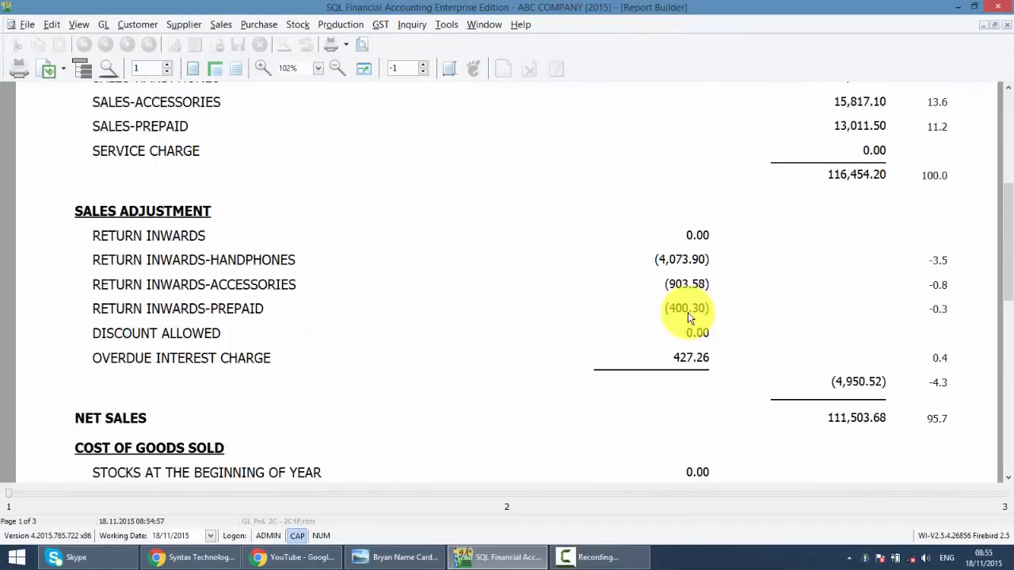
{"action": "scroll", "scroll_direction": "up", "scroll_amount": 3}
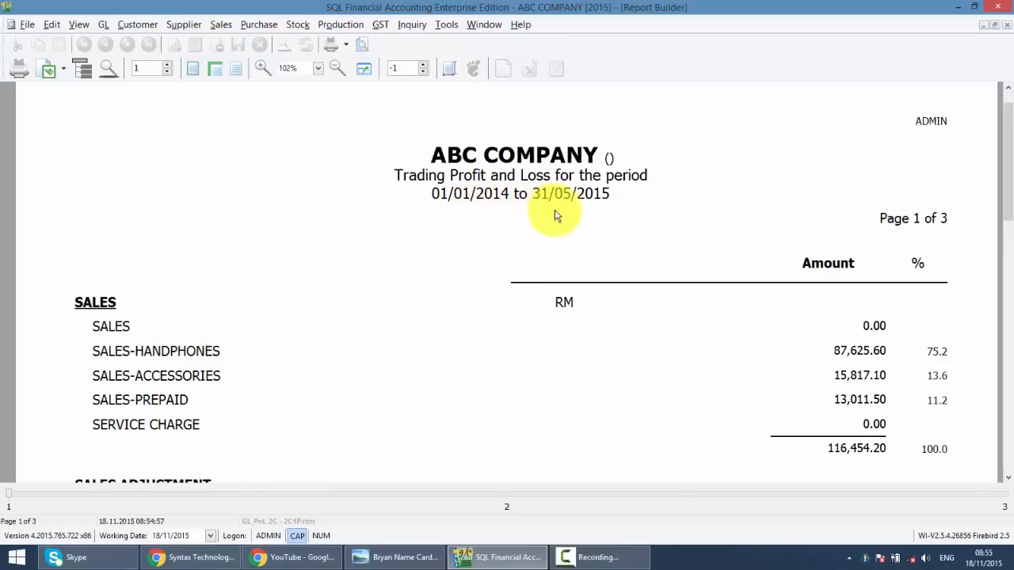
{"action": "mouse_move", "coordinate": [583, 214]}
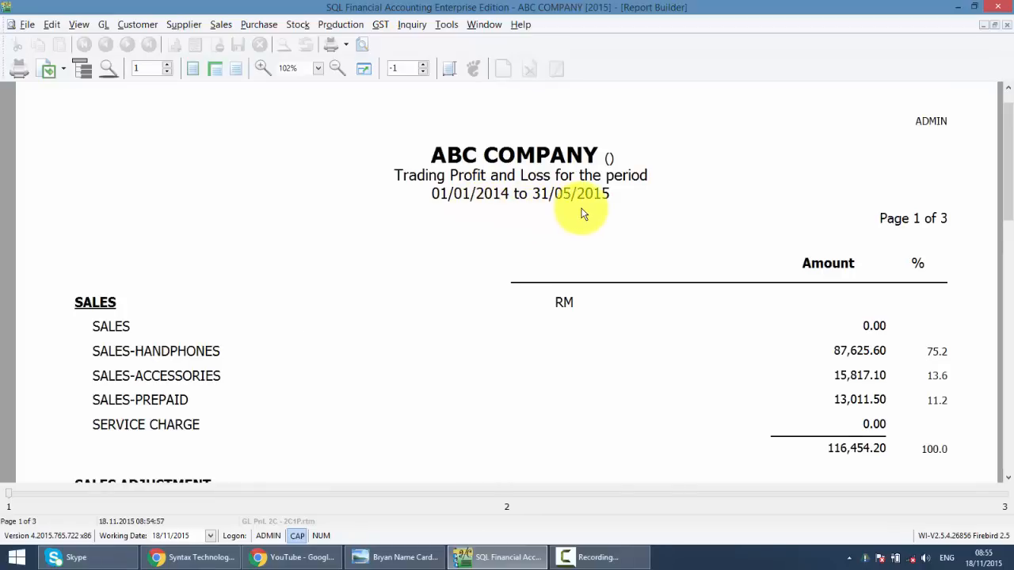
{"action": "mouse_move", "coordinate": [990, 35]}
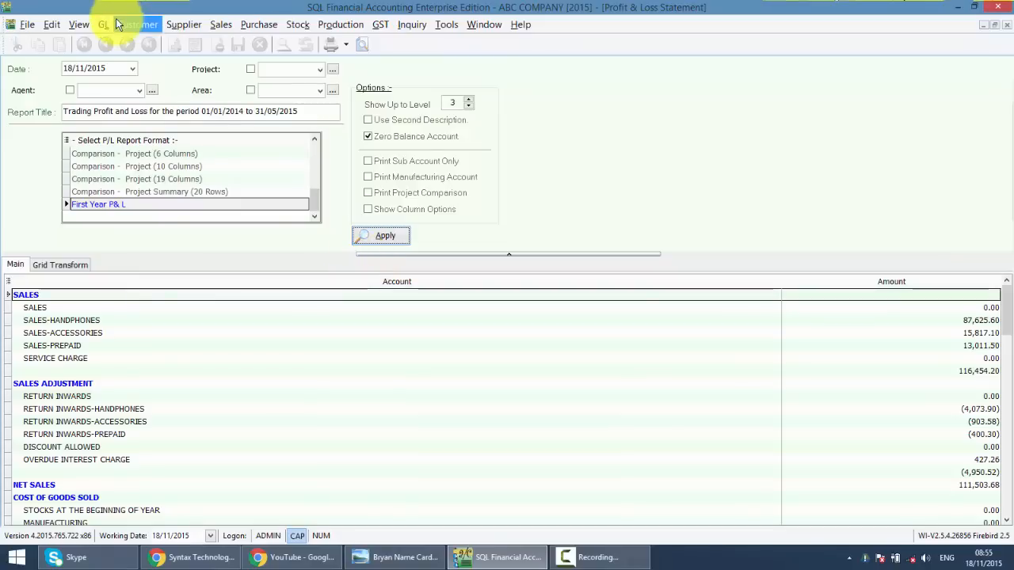
Choose GL > Print Balance Sheet Statement to list the balance sheet formats.
{"action": "left_click", "coordinate": [103, 25]}
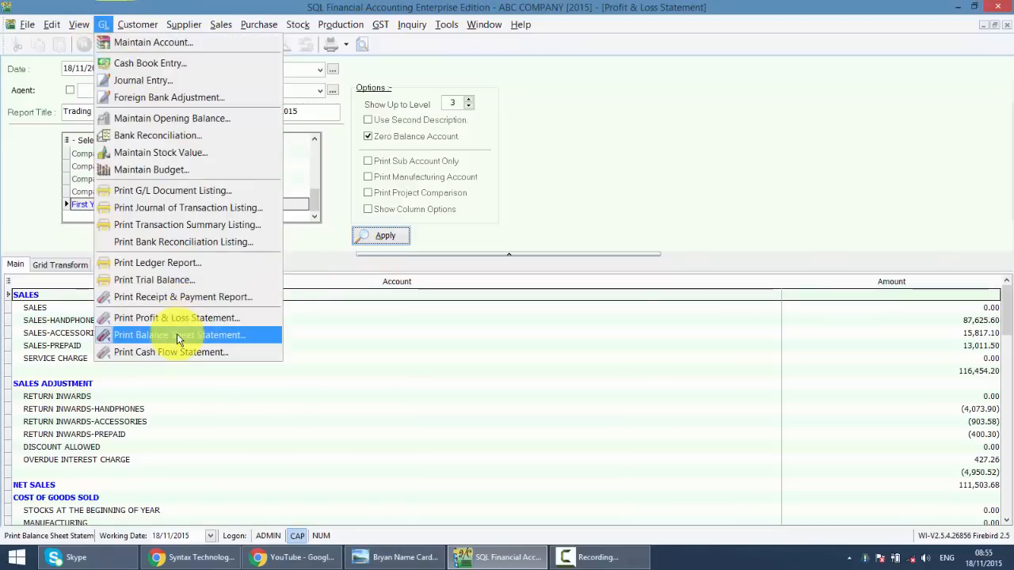
{"action": "left_click", "coordinate": [181, 334]}
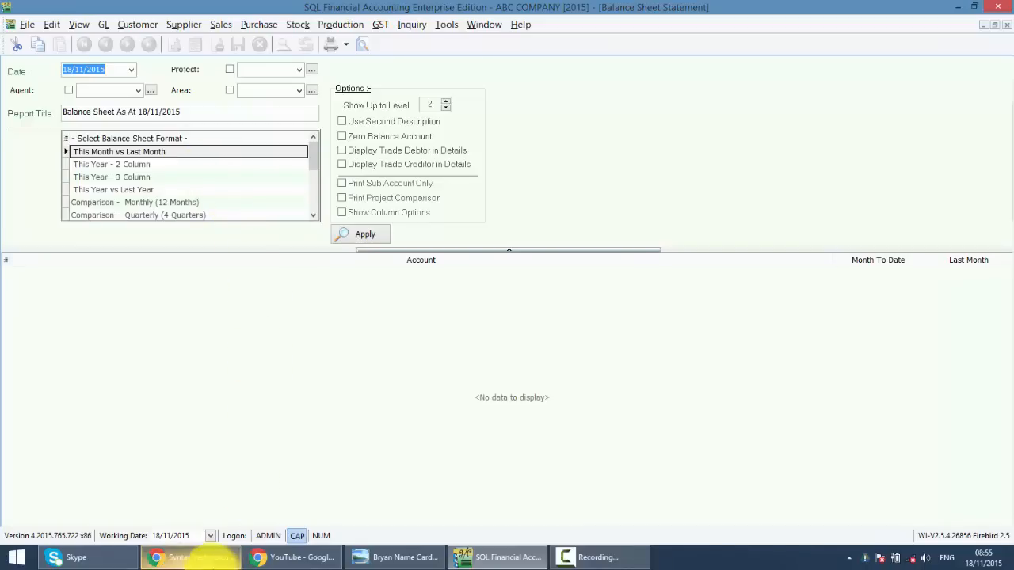
Switch to the Syntax Technologies Facebook page in Chrome and scroll down its timeline posts.
{"action": "left_click", "coordinate": [191, 558]}
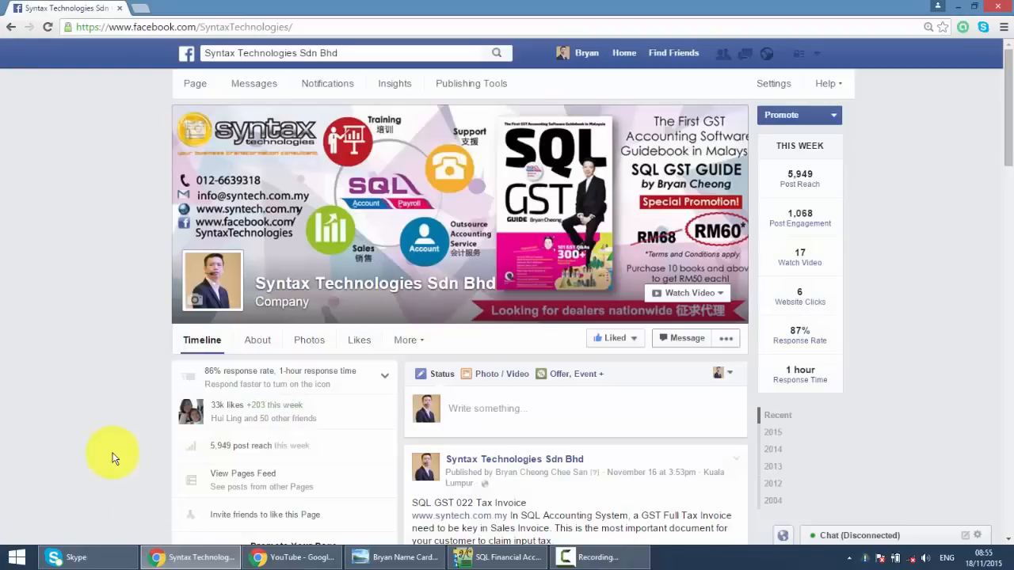
{"action": "mouse_move", "coordinate": [153, 46]}
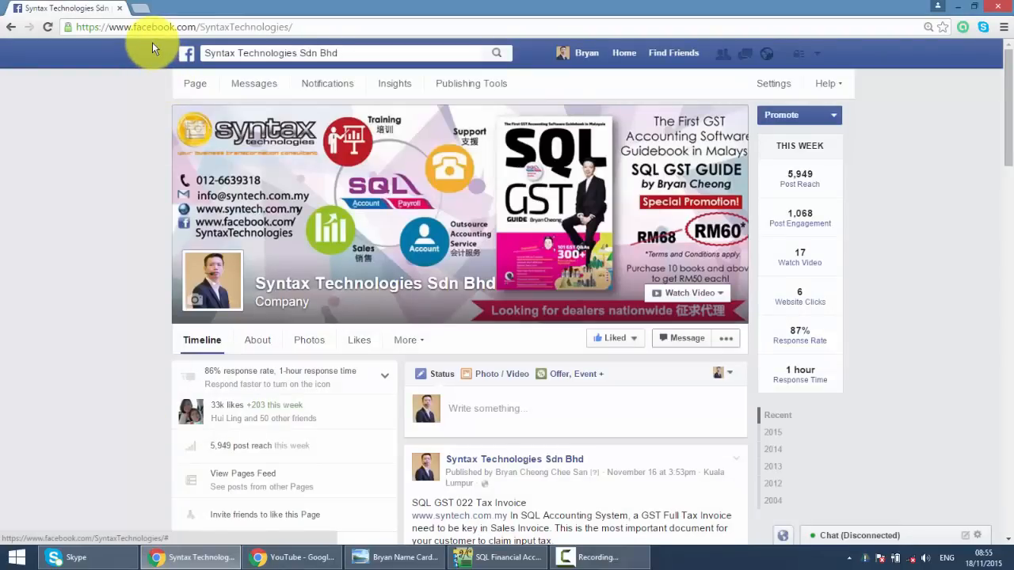
{"action": "mouse_move", "coordinate": [3, 320]}
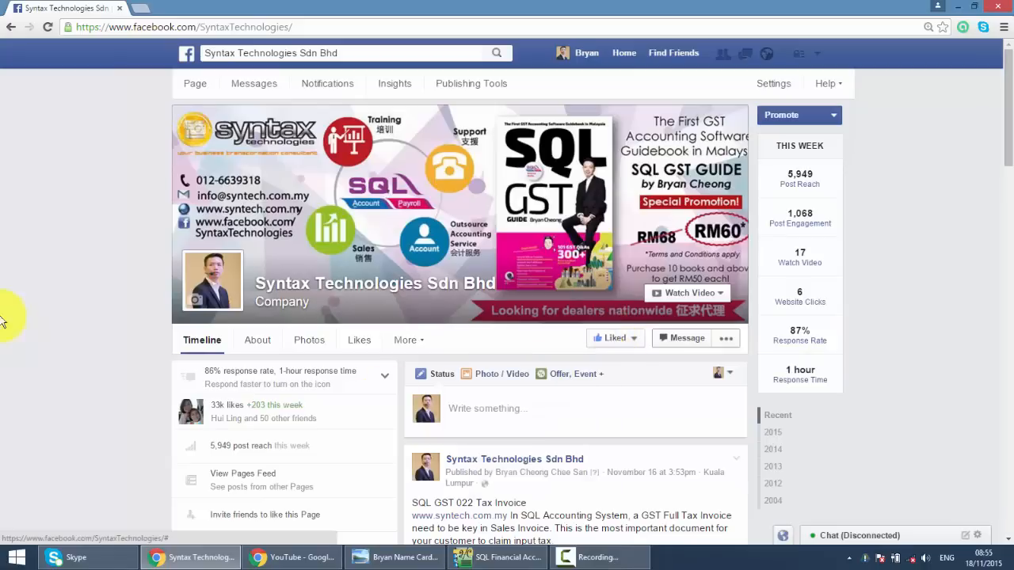
{"action": "scroll", "scroll_direction": "down", "scroll_amount": 3}
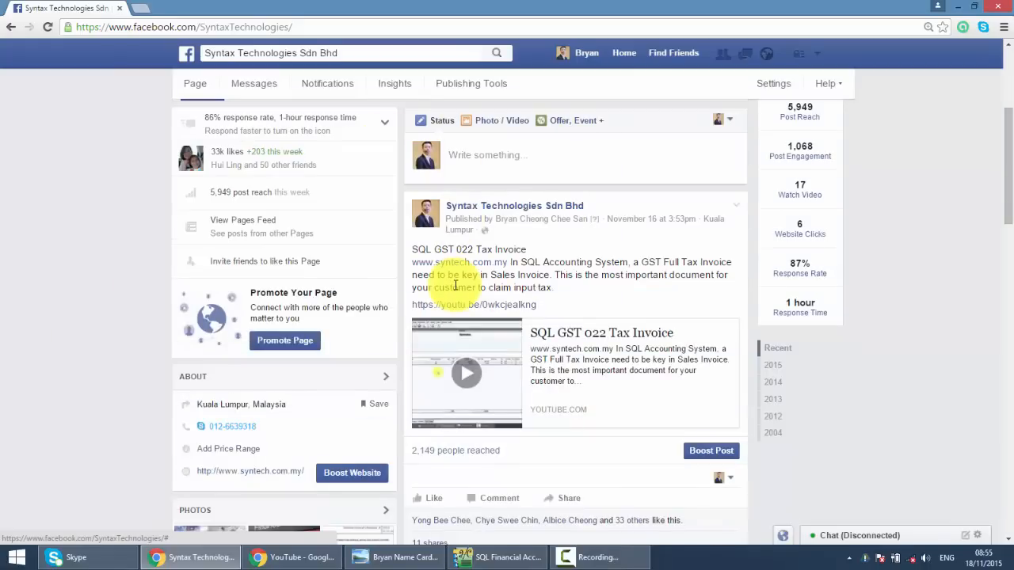
{"action": "scroll", "scroll_direction": "down", "scroll_amount": 3}
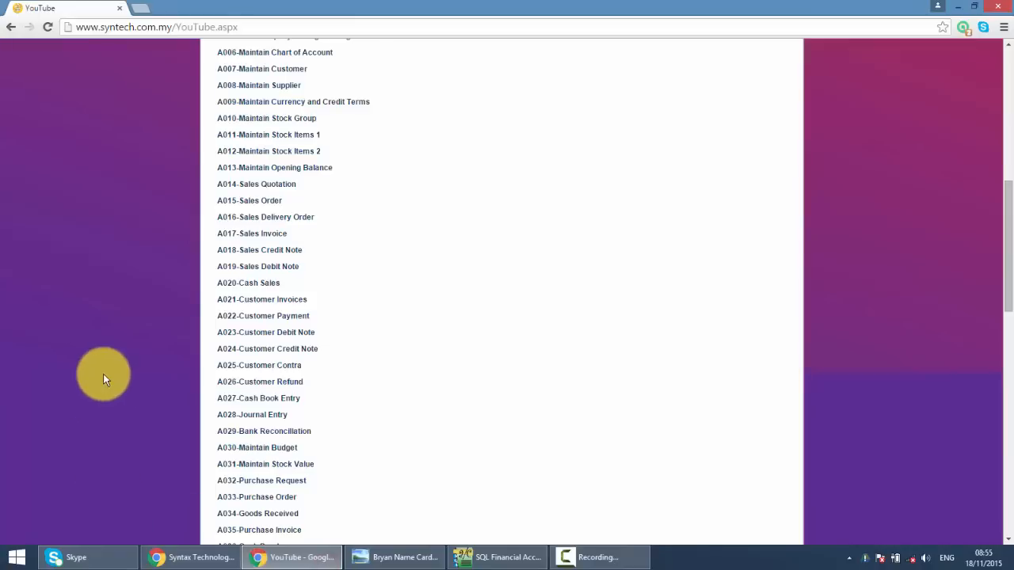
Scroll the syntech.com.my YouTube demo video list, then show the Syntax business card image.
{"action": "scroll", "scroll_direction": "up", "scroll_amount": 3}
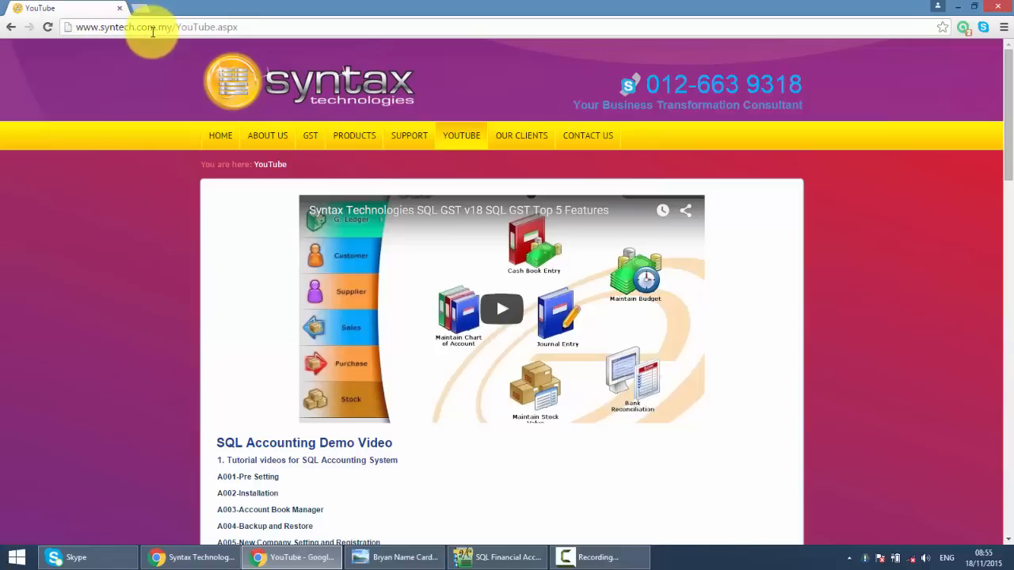
{"action": "scroll", "scroll_direction": "down", "scroll_amount": 3}
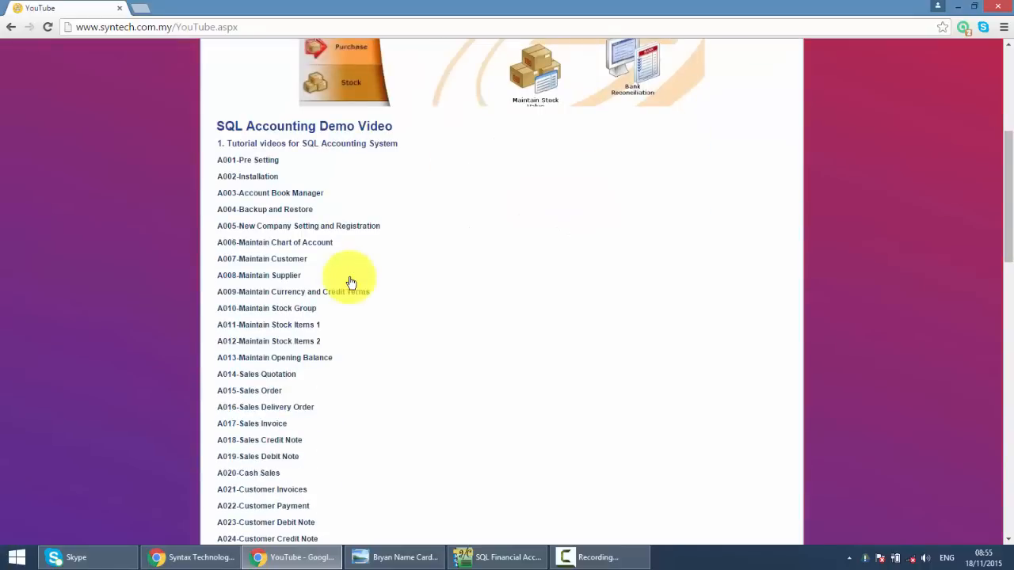
{"action": "mouse_move", "coordinate": [405, 293]}
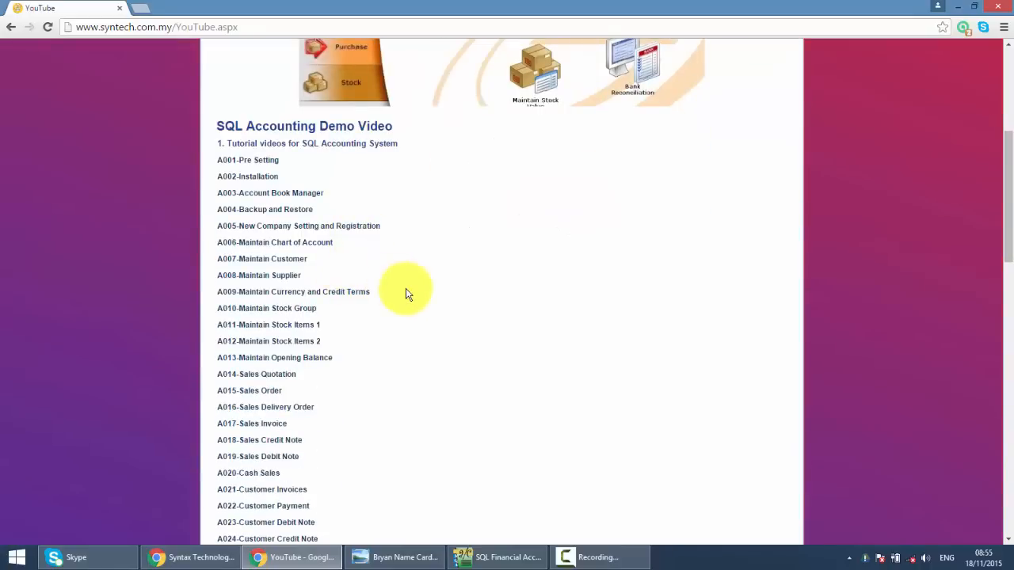
{"action": "left_click", "coordinate": [393, 557]}
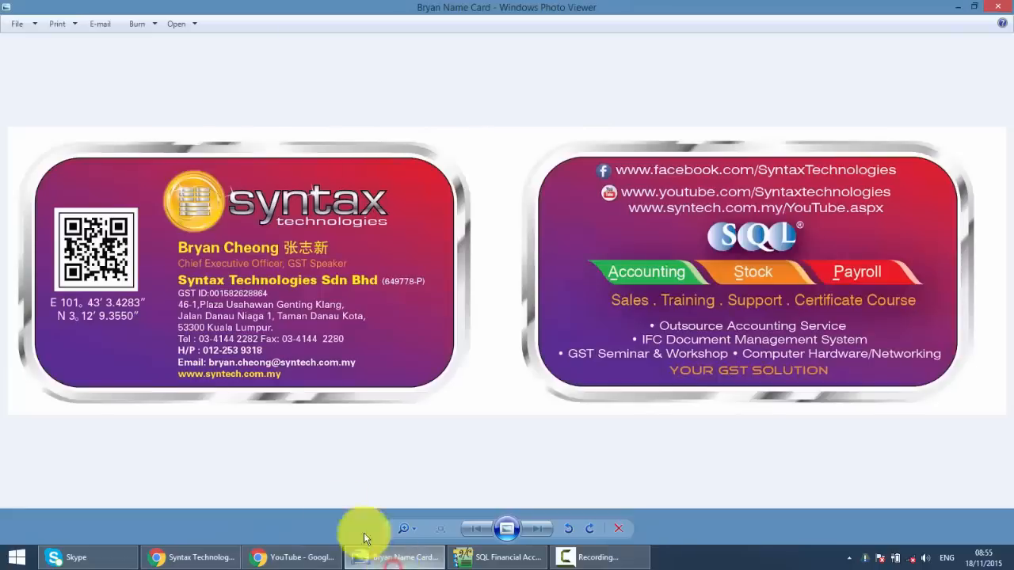
{"action": "mouse_move", "coordinate": [277, 421]}
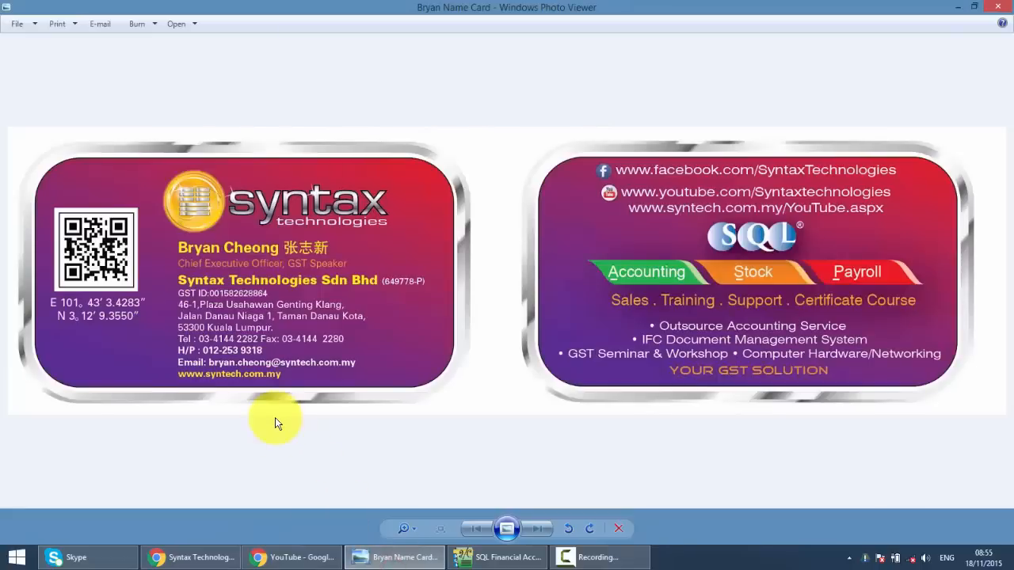
{"action": "mouse_move", "coordinate": [276, 431]}
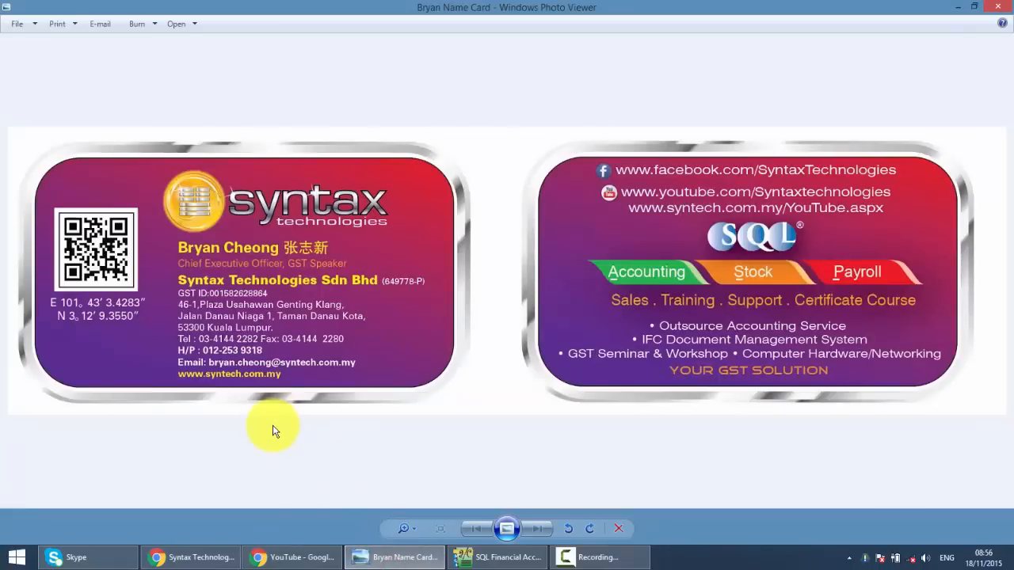